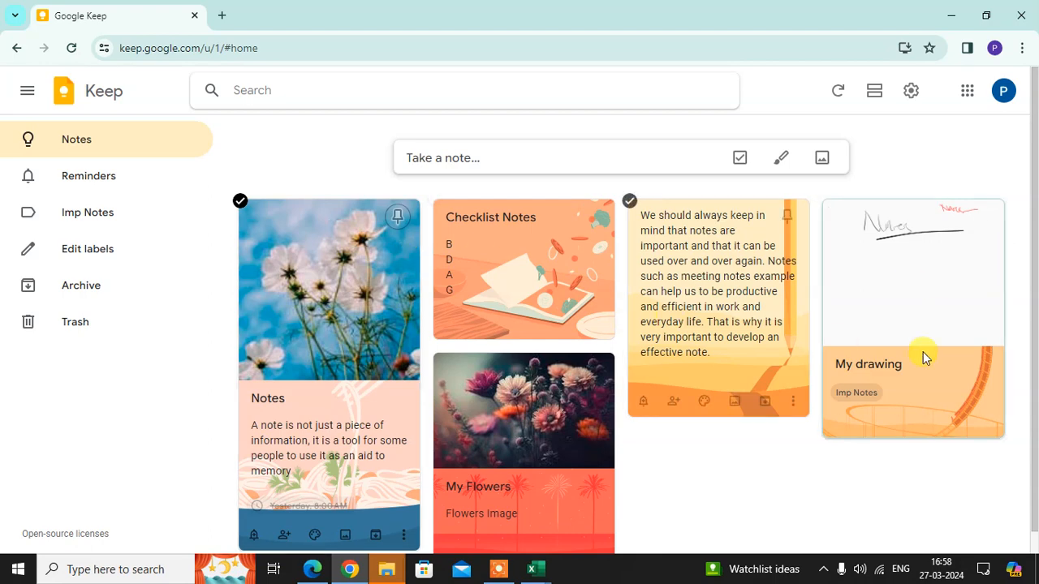
{"action": "mouse_move", "coordinate": [542, 256]}
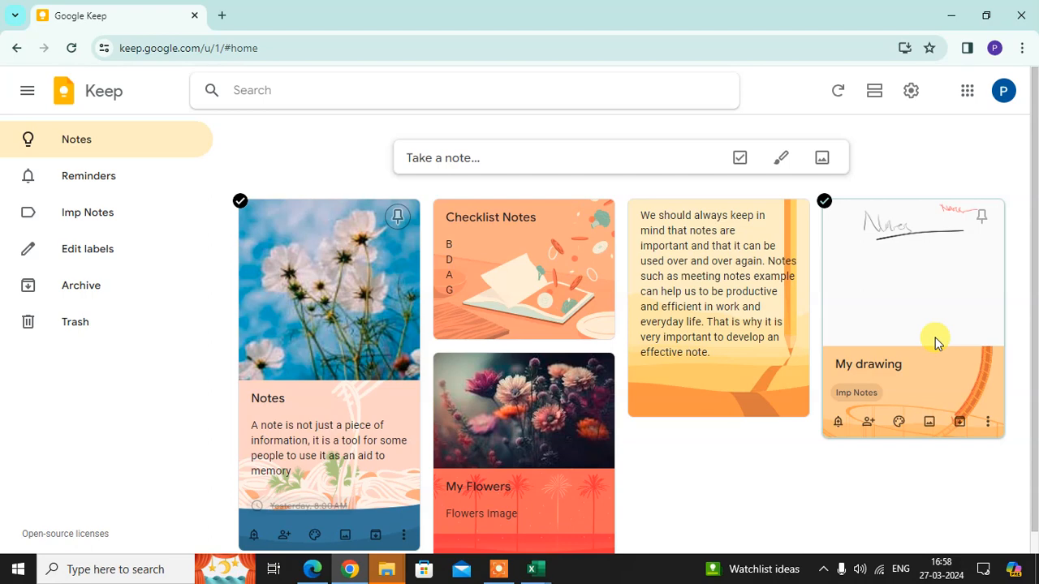
{"action": "mouse_move", "coordinate": [351, 336]}
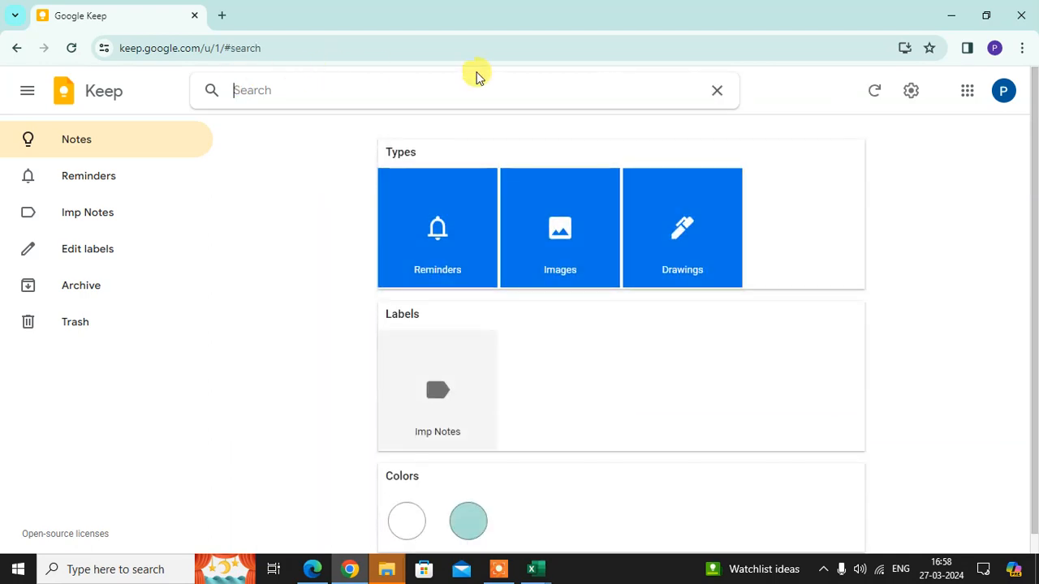
{"action": "mouse_move", "coordinate": [393, 451]}
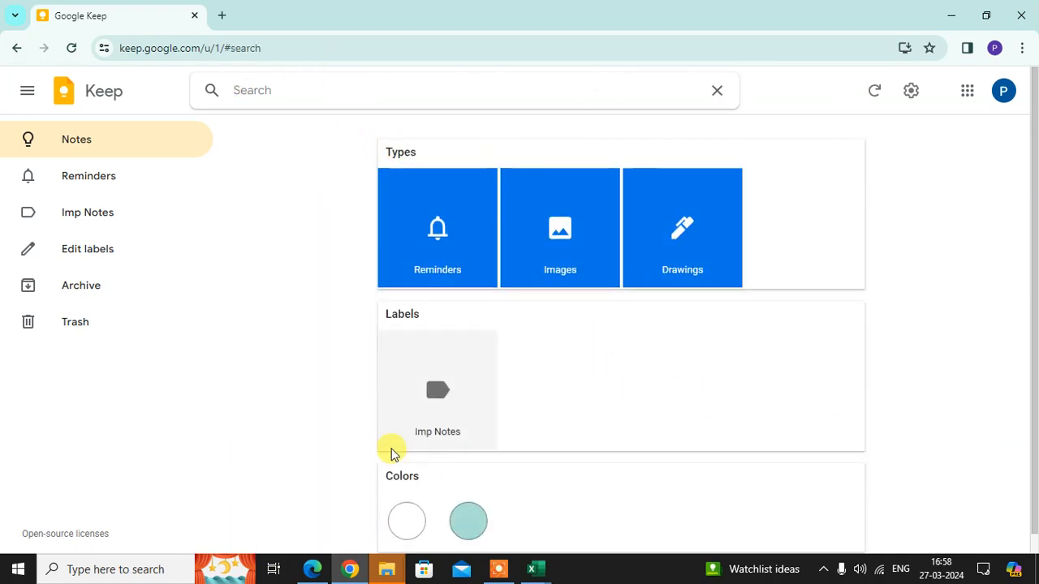
{"action": "mouse_move", "coordinate": [438, 479]}
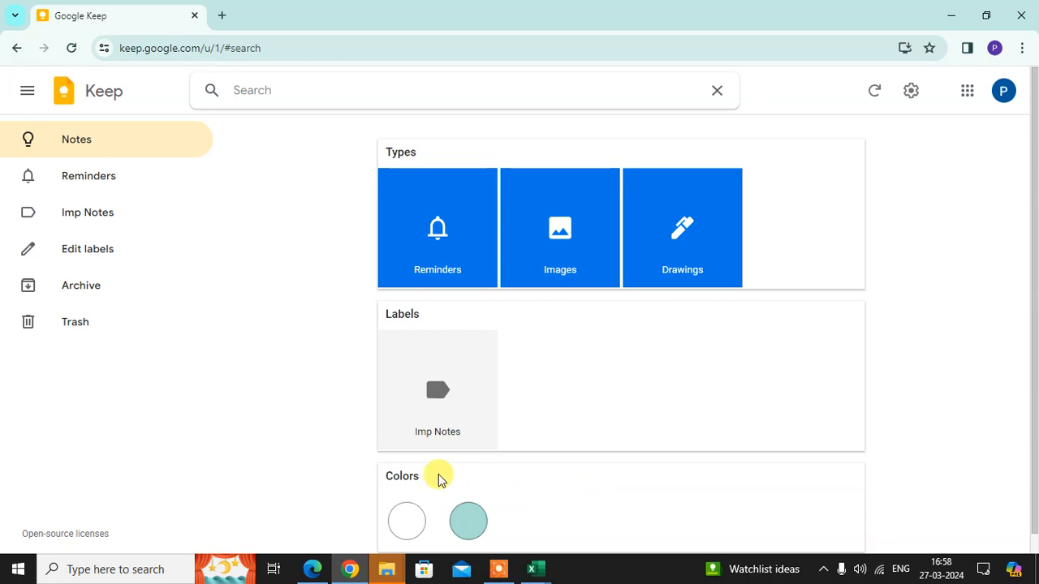
{"action": "mouse_move", "coordinate": [698, 292]}
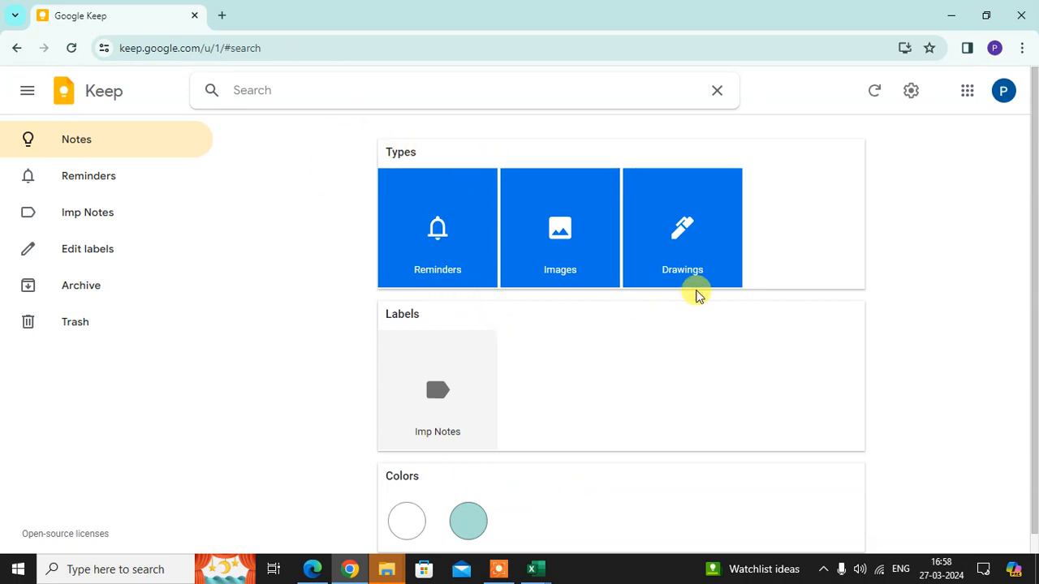
{"action": "mouse_move", "coordinate": [690, 286]}
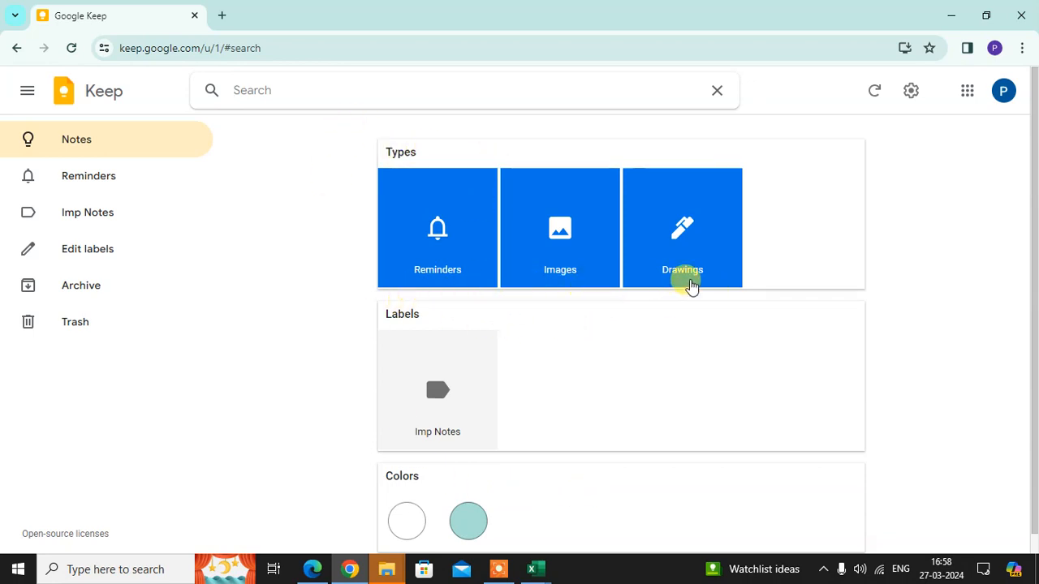
{"action": "mouse_move", "coordinate": [560, 228]}
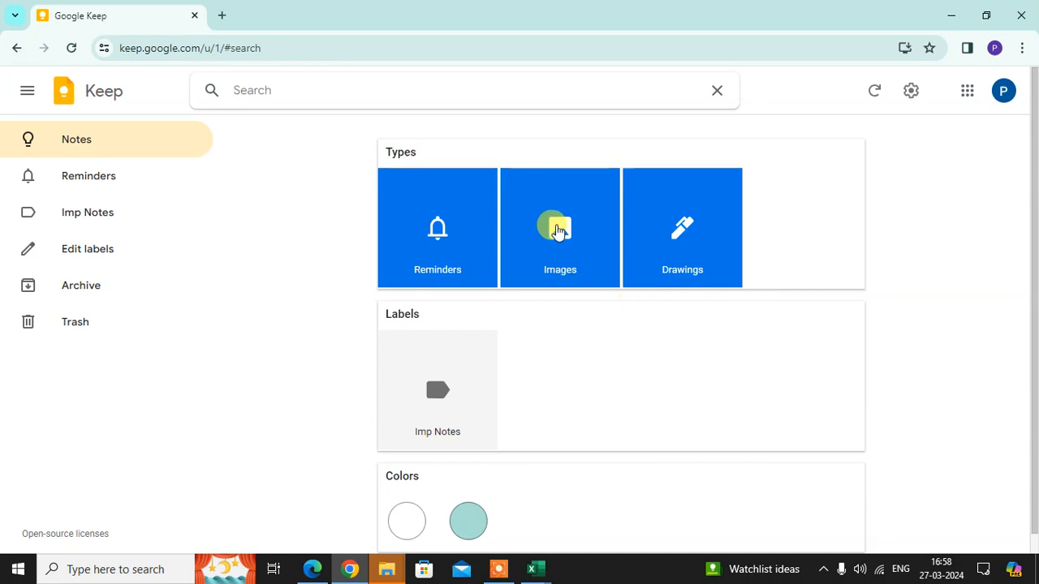
- Filter the notes to those containing images (Notes and My Flowers remain)
{"action": "left_click", "coordinate": [560, 227]}
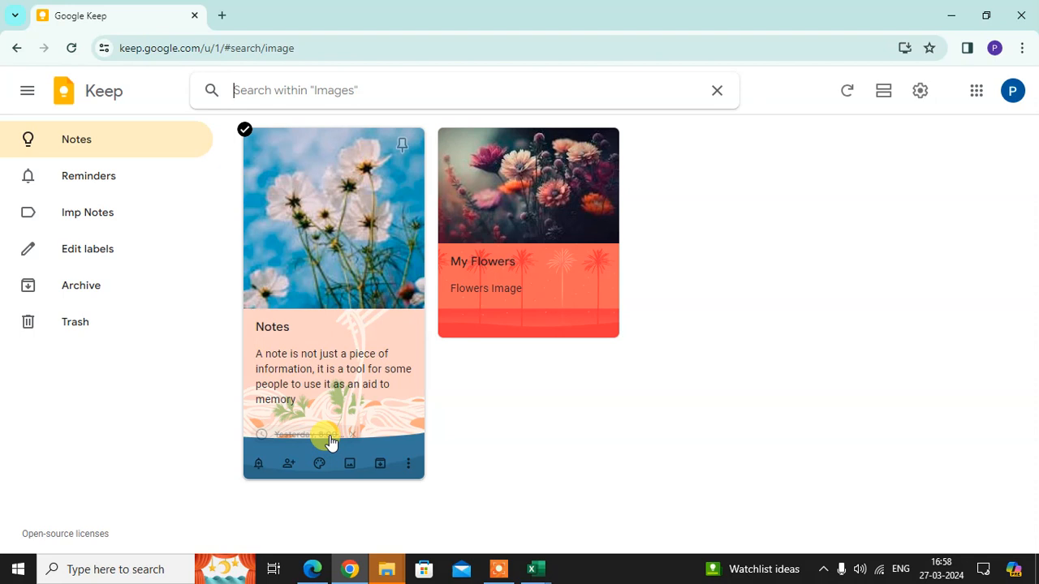
{"action": "mouse_move", "coordinate": [520, 321]}
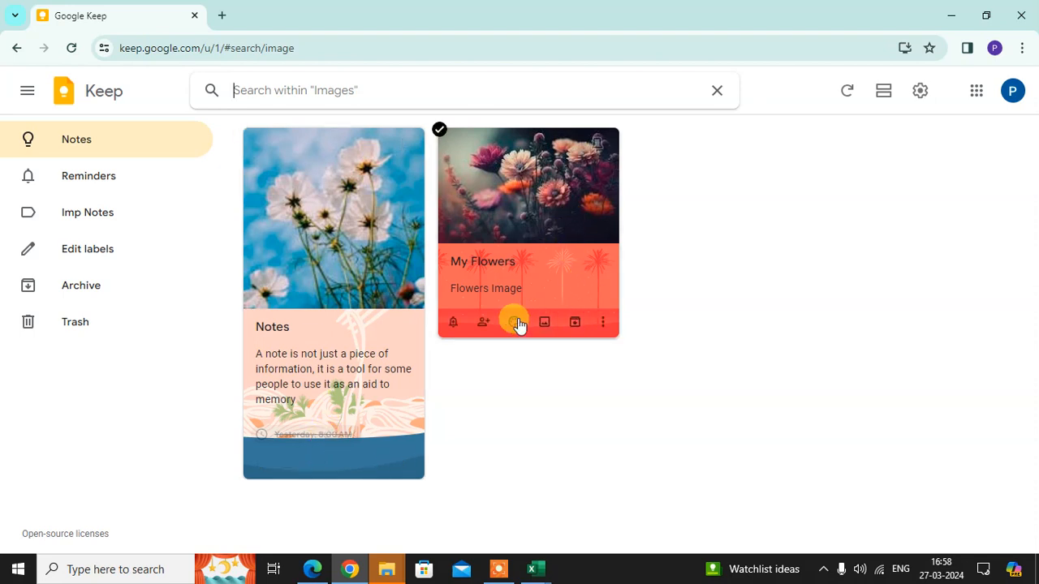
{"action": "mouse_move", "coordinate": [551, 247]}
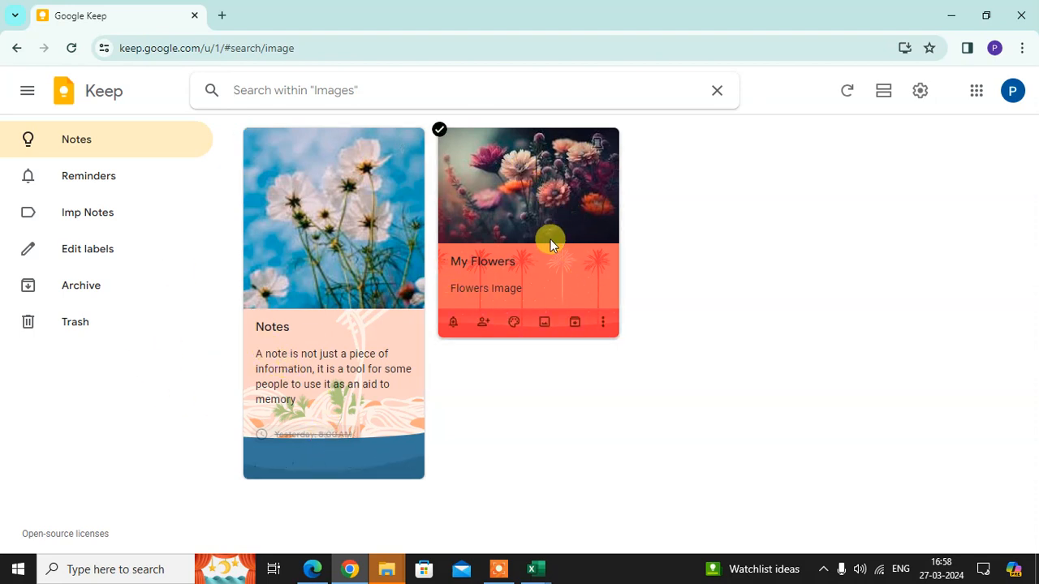
{"action": "mouse_move", "coordinate": [718, 91]}
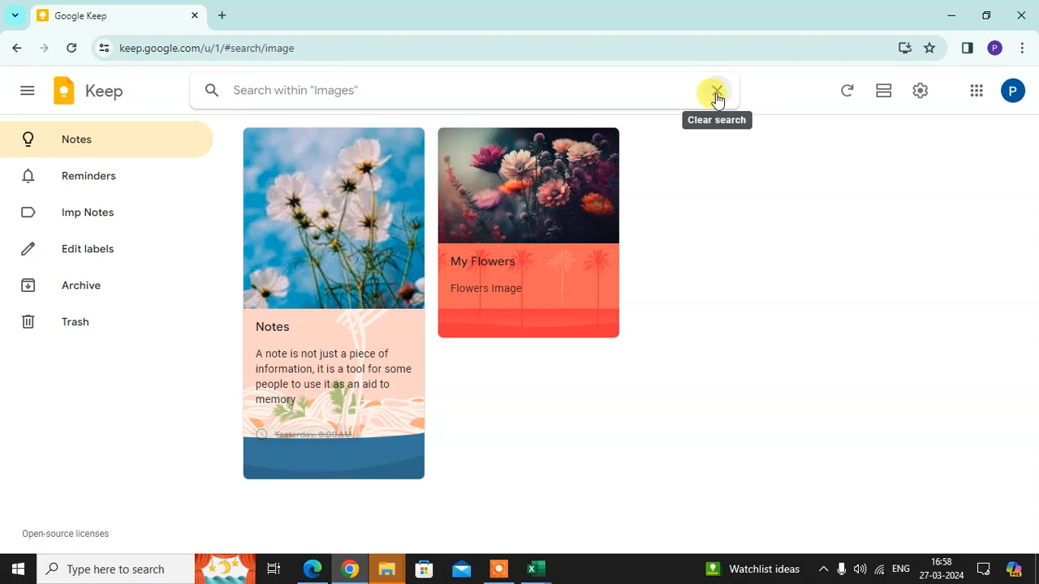
- Clear the image filter and show only notes with reminders (just Notes)
{"action": "left_click", "coordinate": [717, 91]}
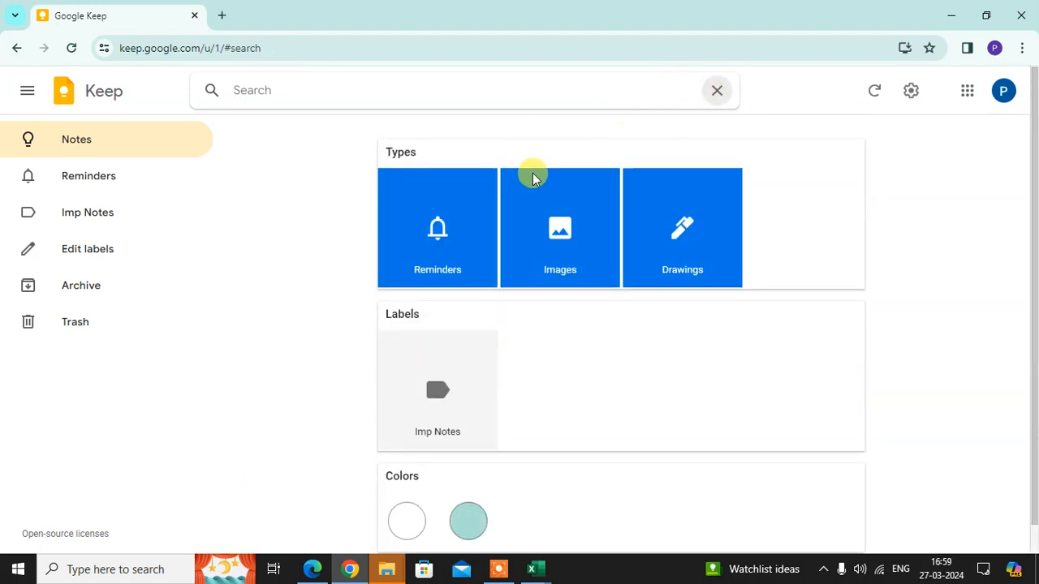
{"action": "left_click", "coordinate": [438, 228]}
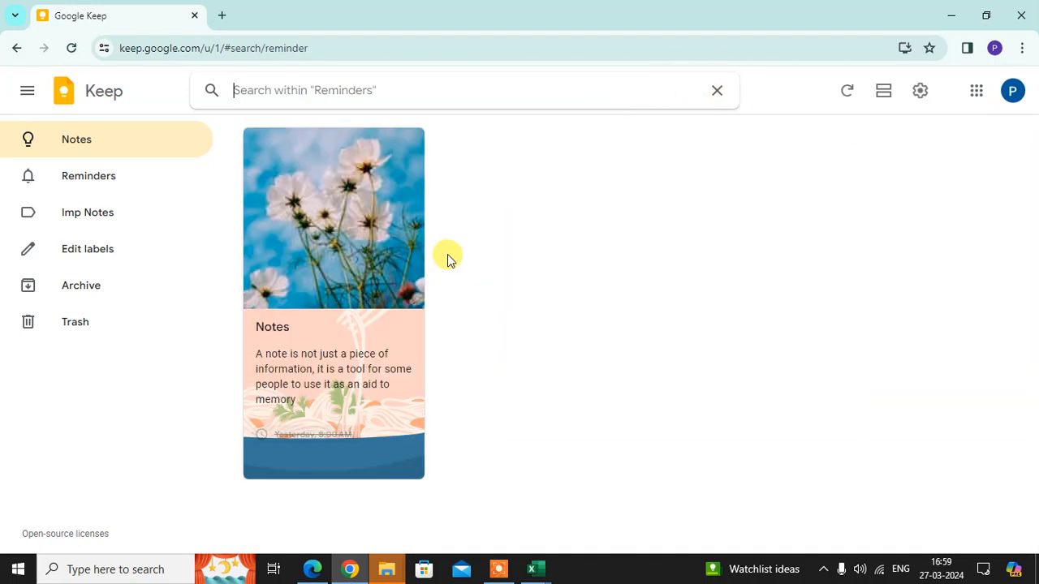
{"action": "mouse_move", "coordinate": [587, 101]}
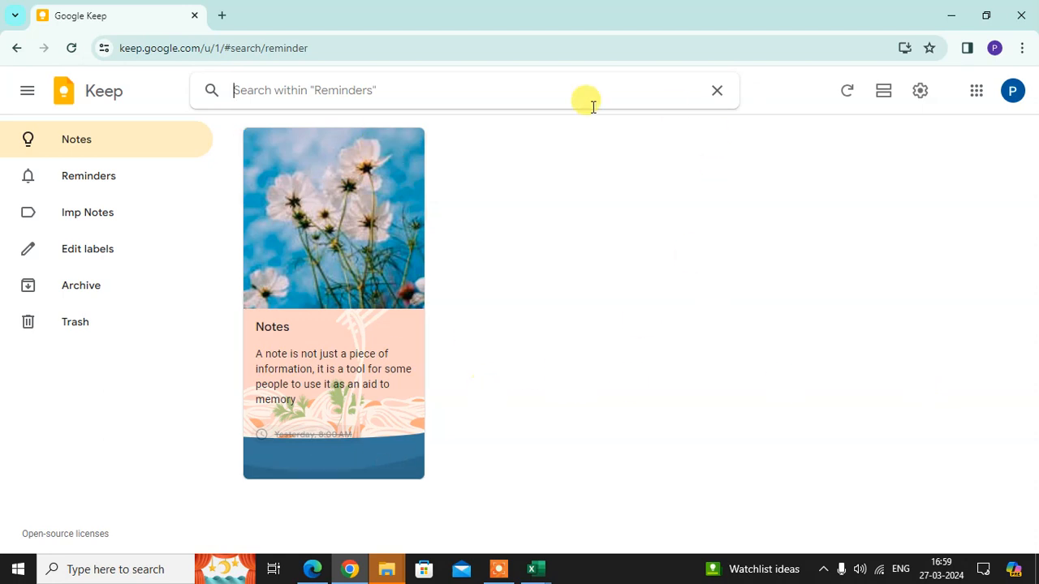
{"action": "mouse_move", "coordinate": [307, 445]}
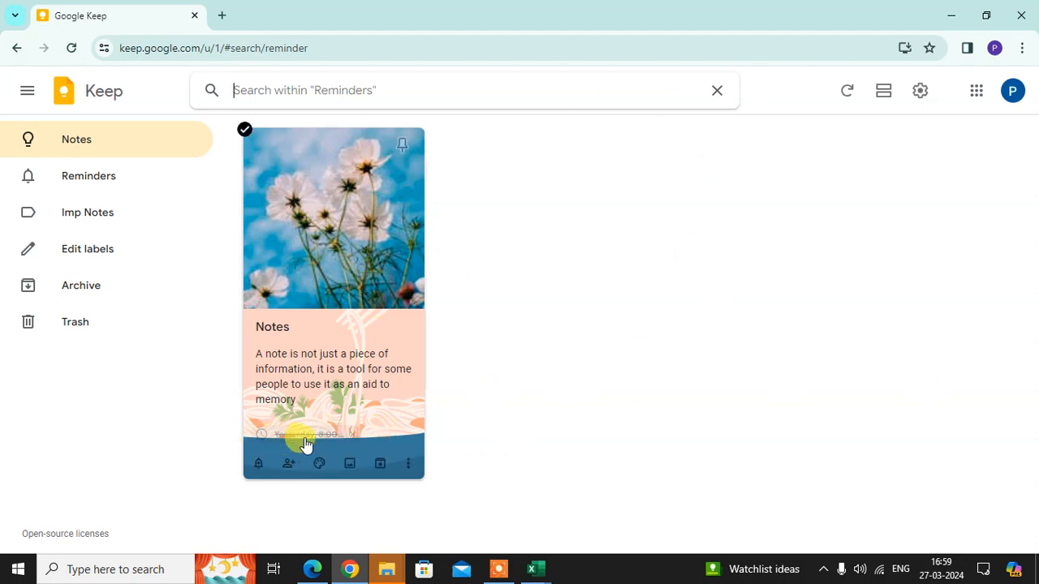
{"action": "mouse_move", "coordinate": [393, 340]}
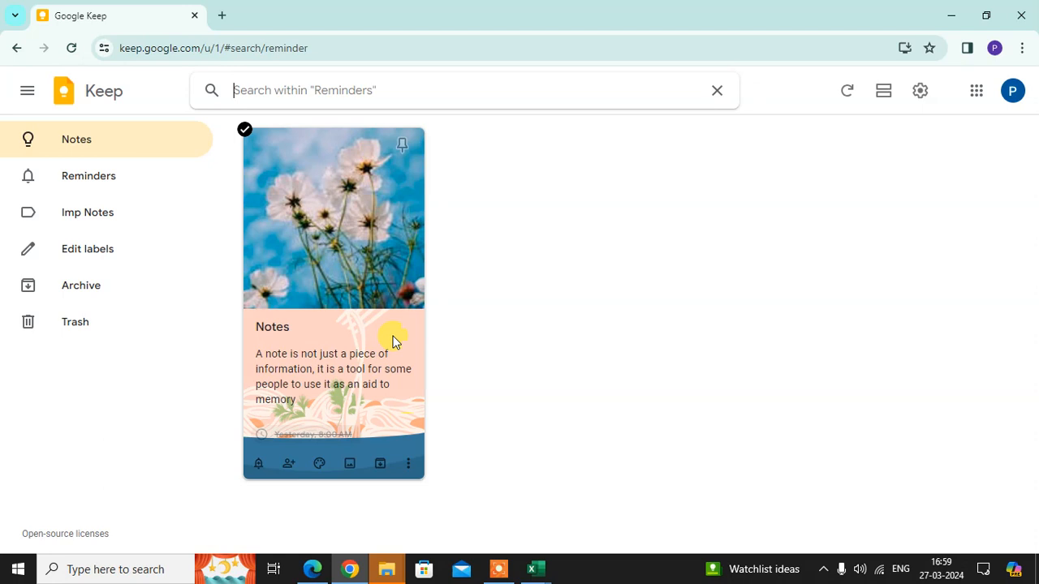
- Clear the reminders filter and show only notes labelled Imp Notes (My drawing)
{"action": "left_click", "coordinate": [718, 90]}
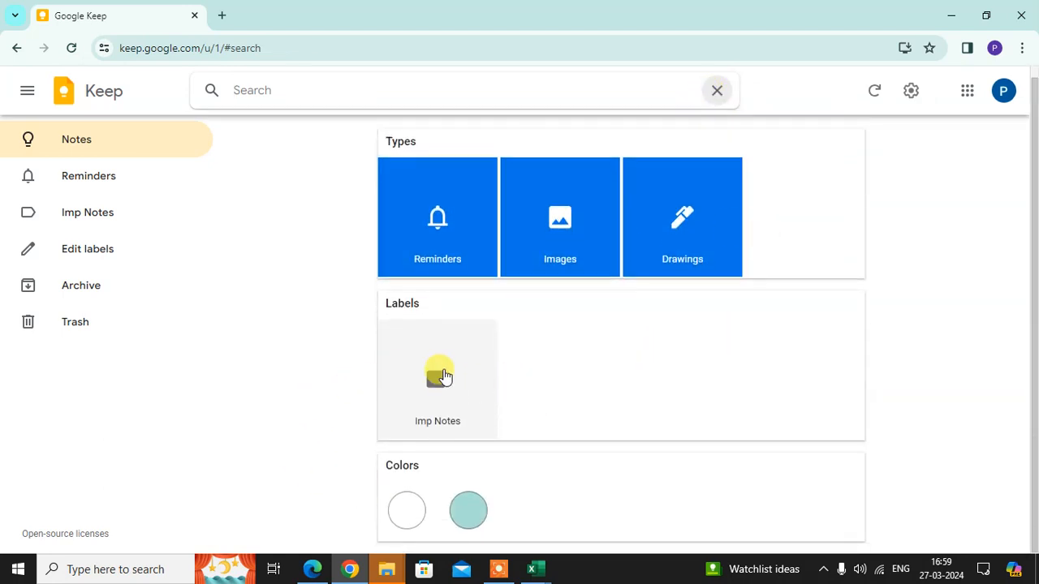
{"action": "left_click", "coordinate": [438, 376]}
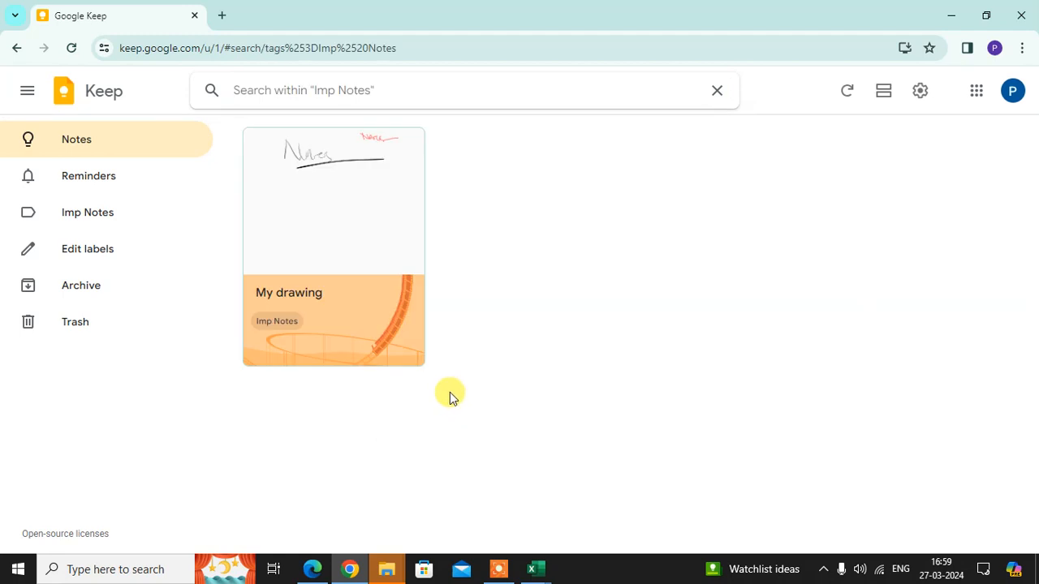
{"action": "mouse_move", "coordinate": [300, 328]}
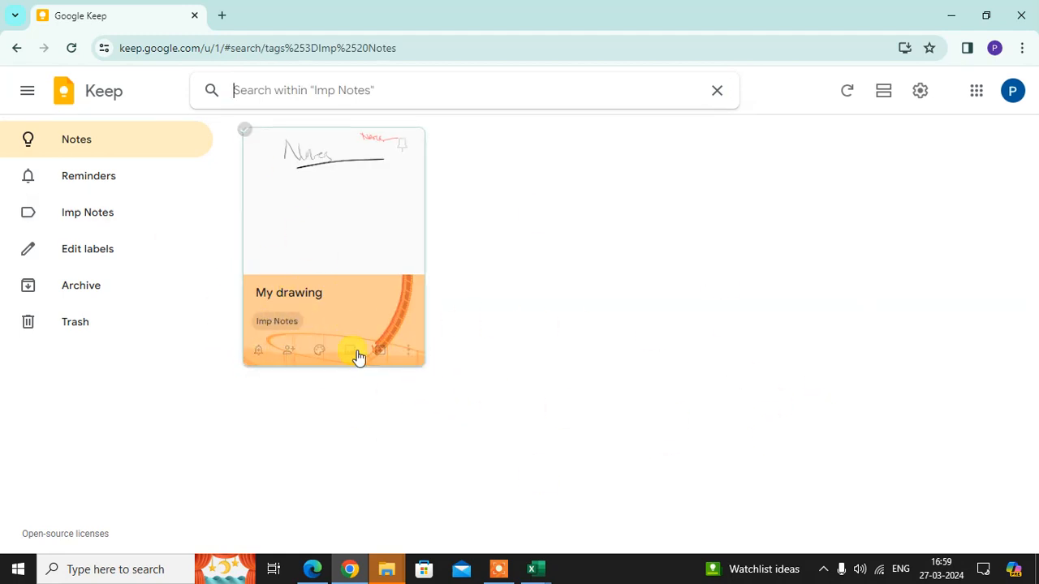
{"action": "left_click", "coordinate": [243, 130]}
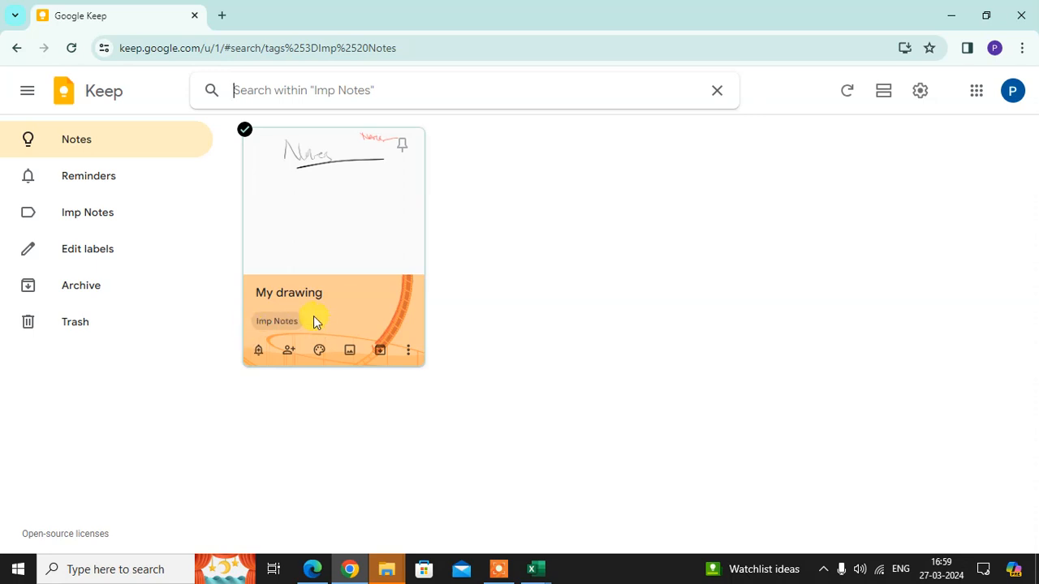
{"action": "mouse_move", "coordinate": [620, 438]}
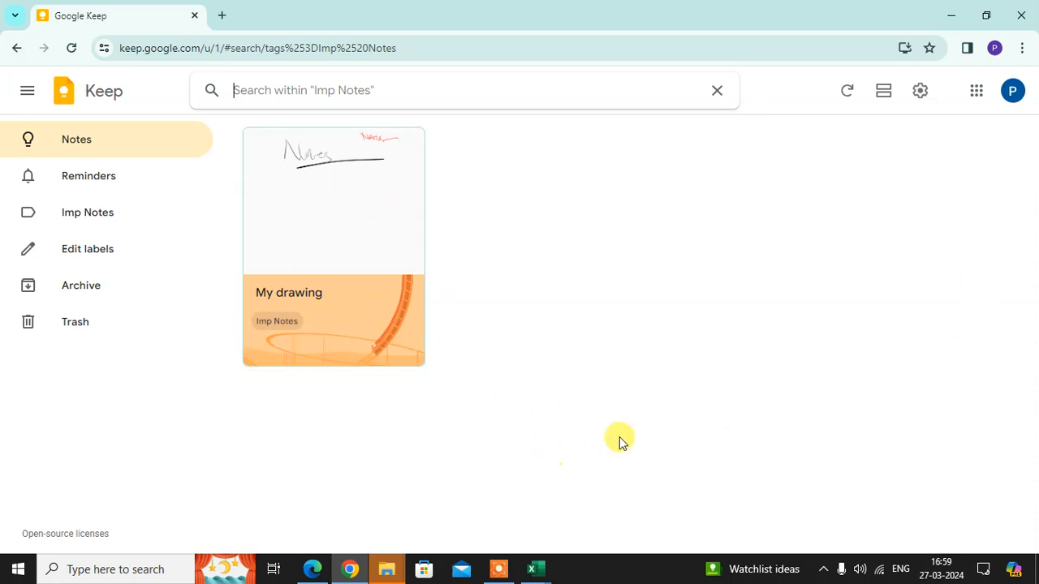
{"action": "mouse_move", "coordinate": [534, 359]}
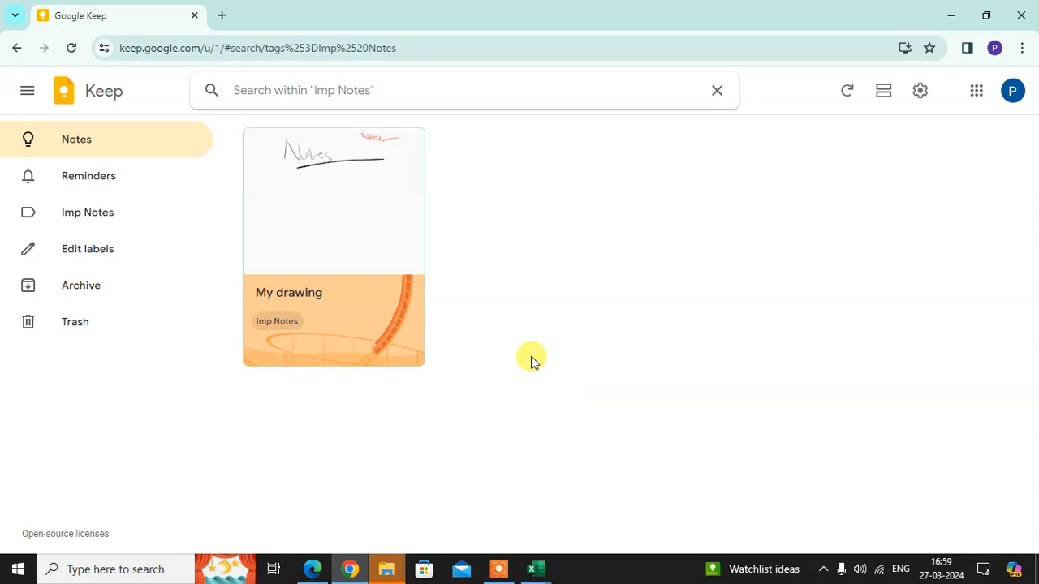
{"action": "mouse_move", "coordinate": [252, 336]}
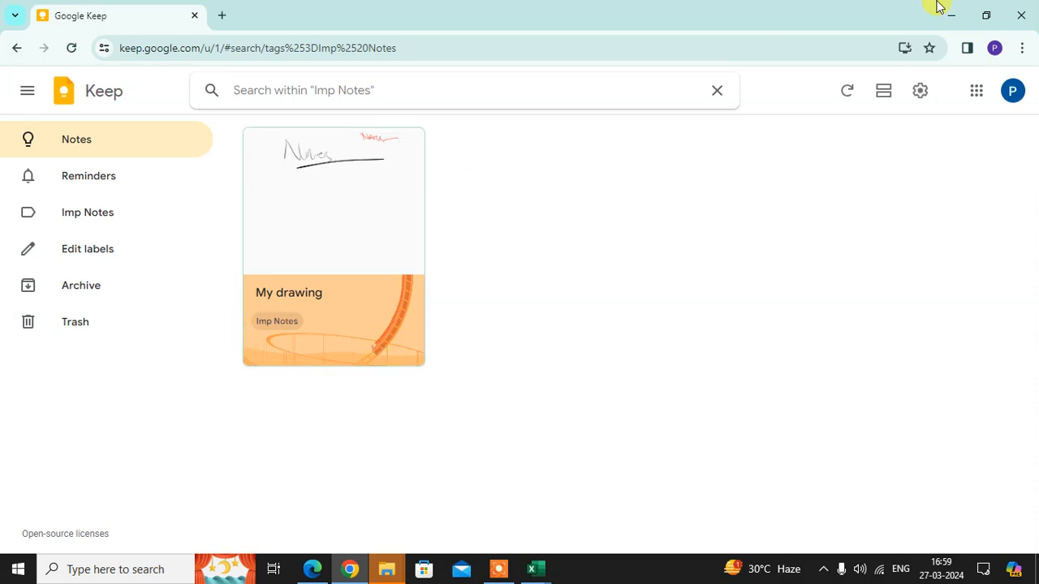
- Show default-colour notes, then filter to Sage-coloured notes only (My drawing)
{"action": "left_click", "coordinate": [717, 91]}
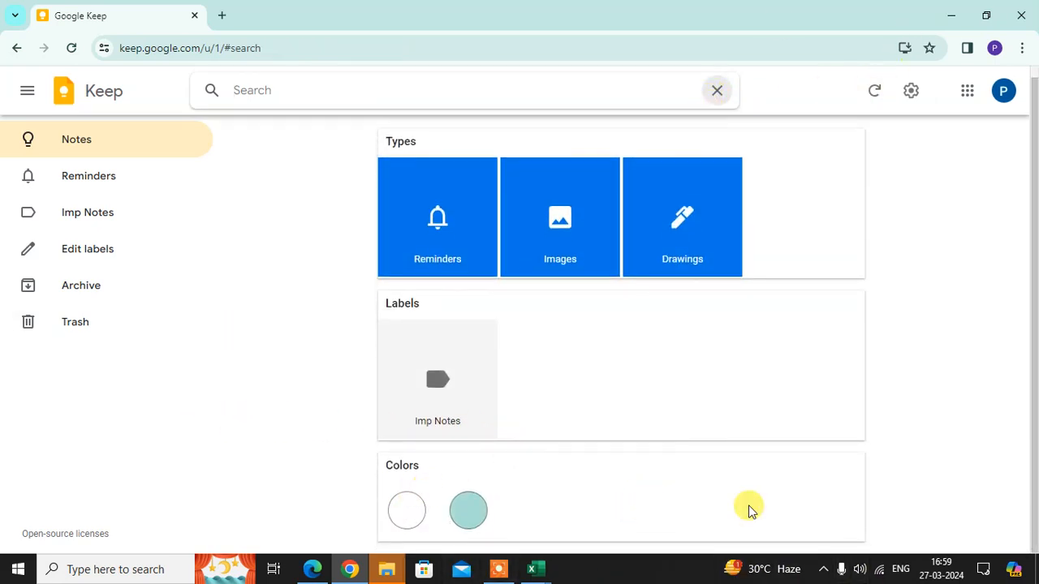
{"action": "mouse_move", "coordinate": [406, 510]}
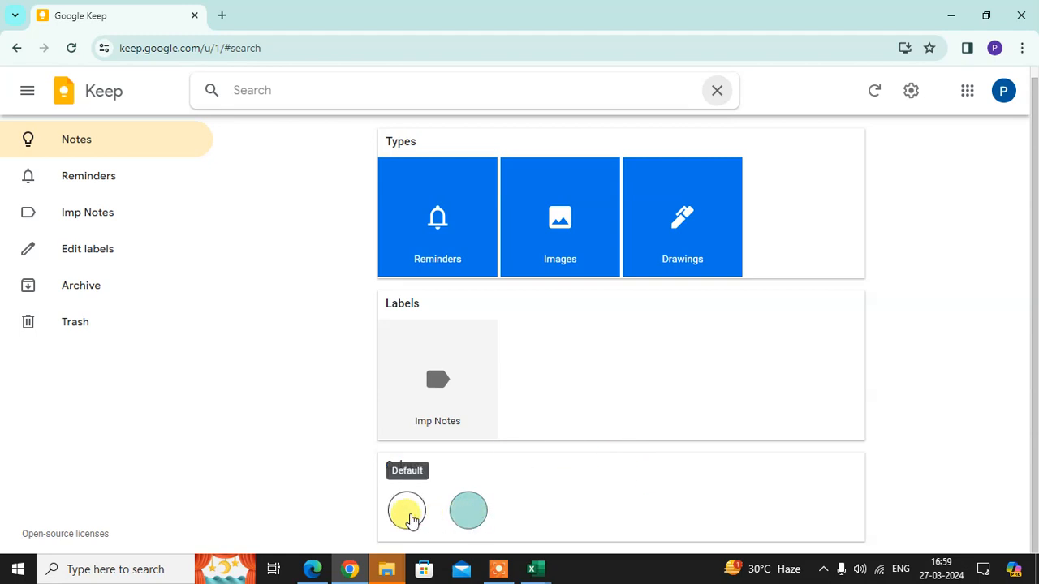
{"action": "left_click", "coordinate": [405, 509]}
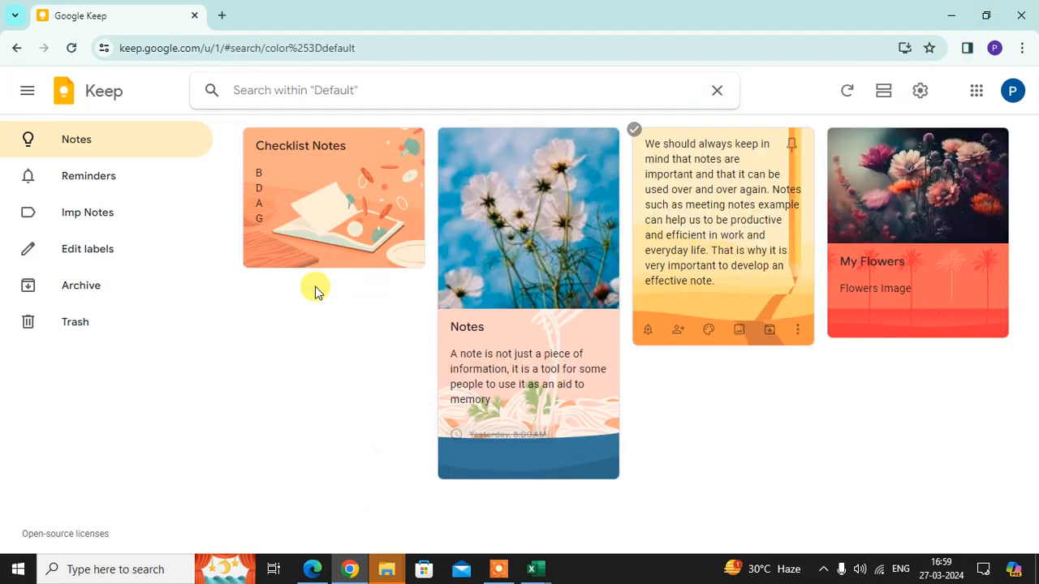
{"action": "mouse_move", "coordinate": [138, 144]}
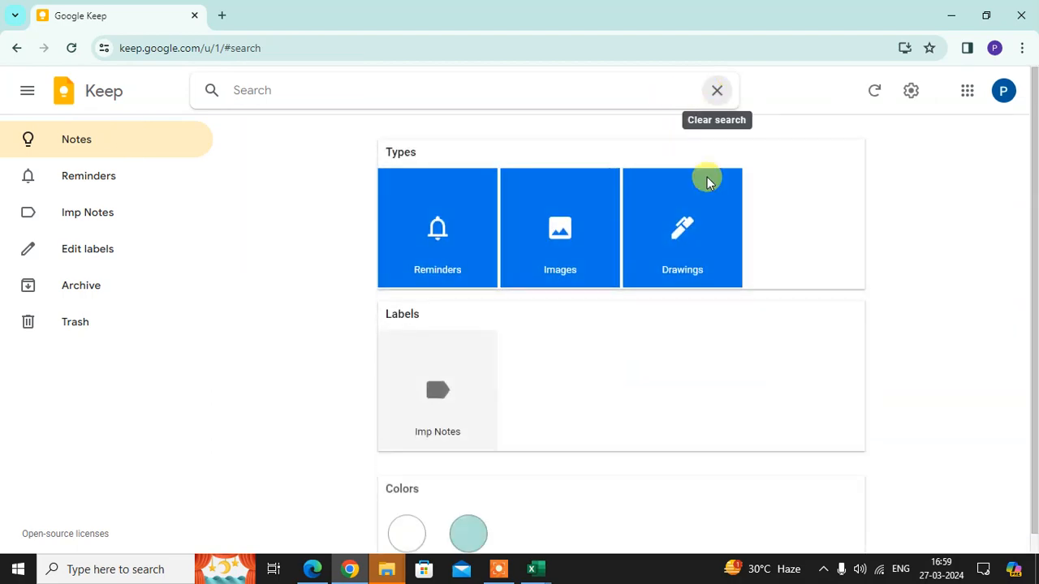
{"action": "left_click", "coordinate": [467, 532]}
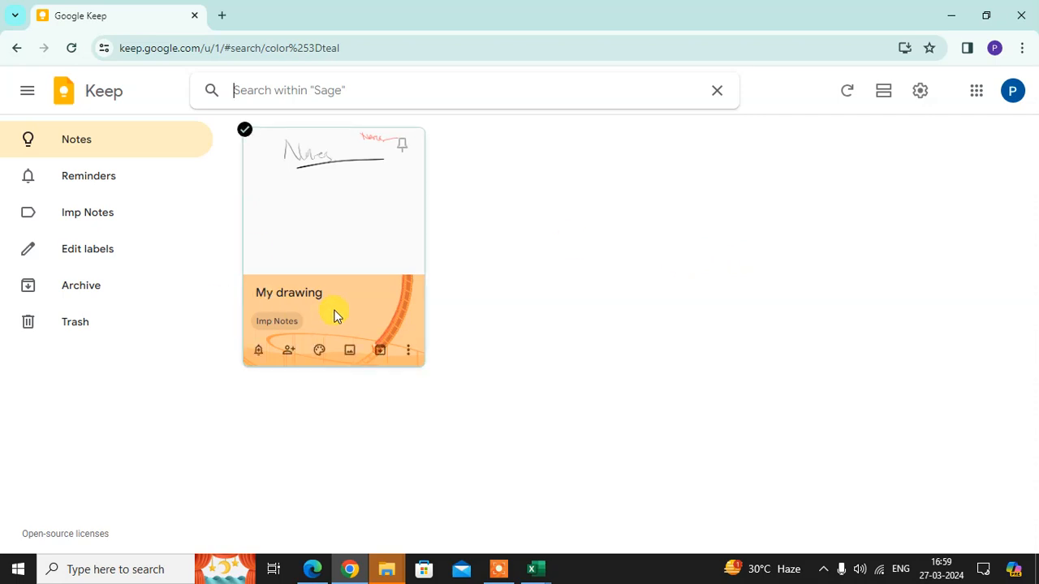
{"action": "mouse_move", "coordinate": [750, 93]}
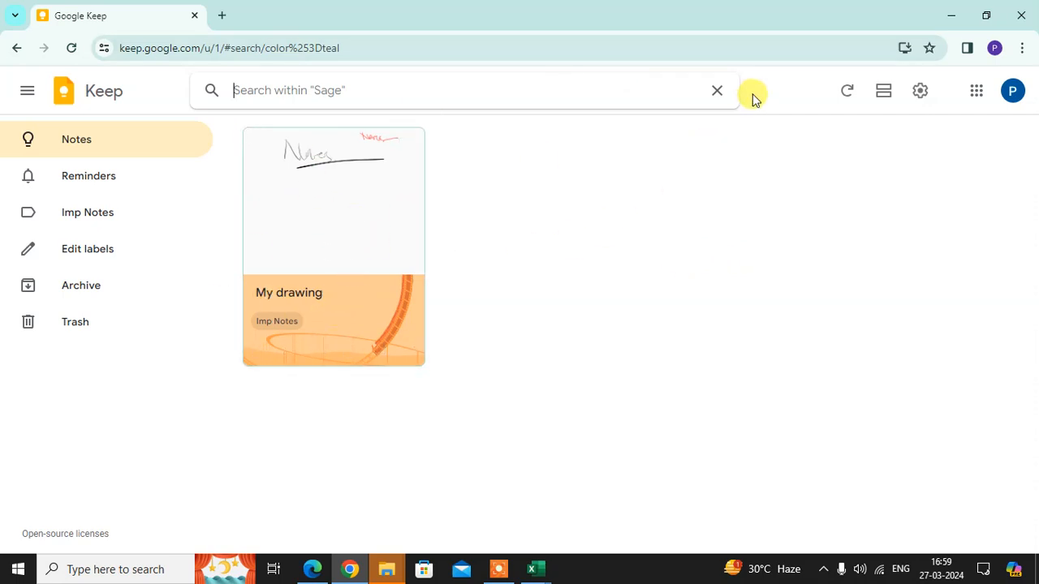
- Clear the Sage colour filter, returning to the types, labels and colours search panel
{"action": "left_click", "coordinate": [715, 91]}
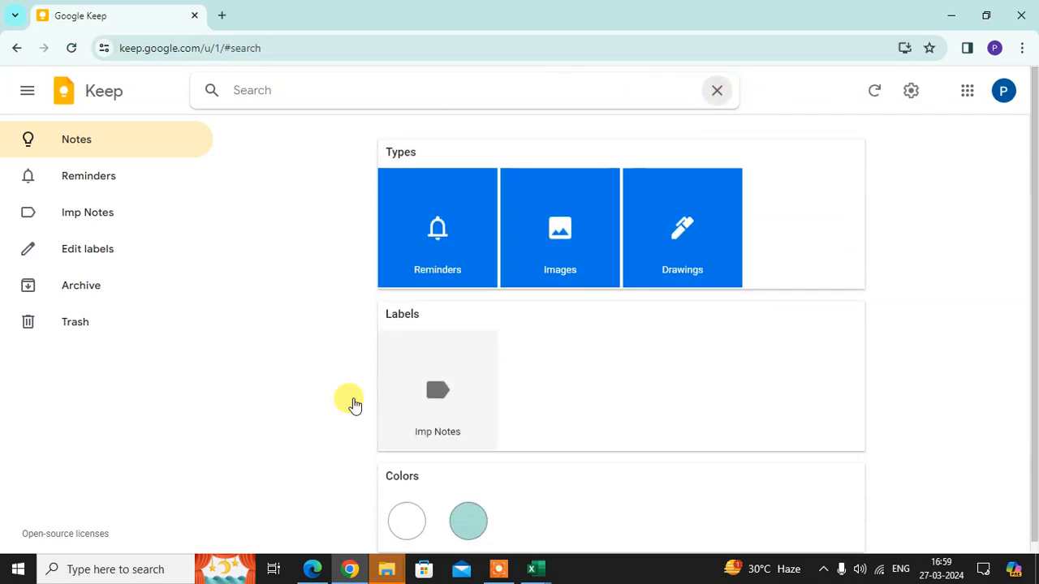
{"action": "mouse_move", "coordinate": [413, 78]}
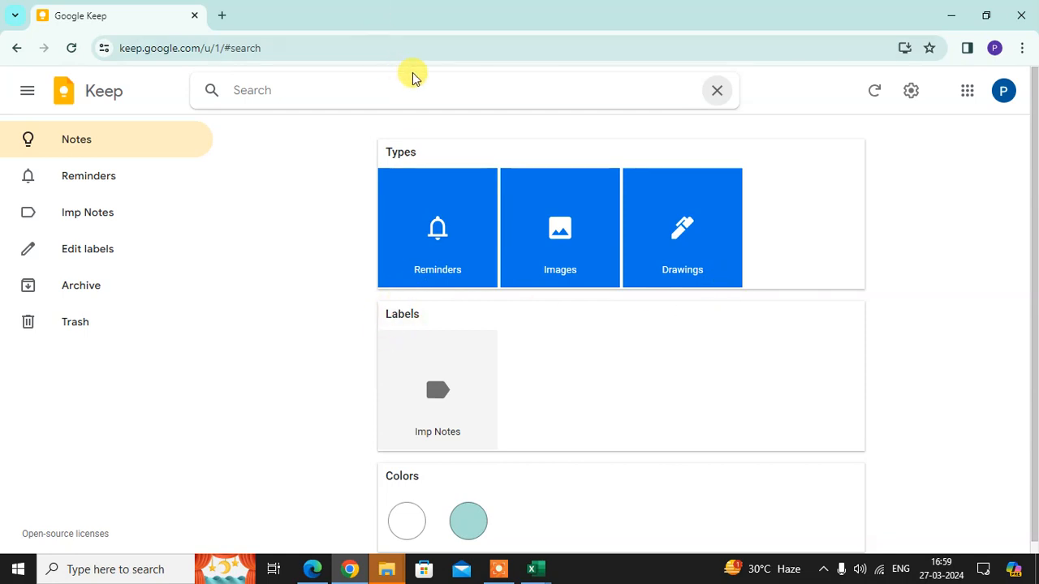
{"action": "mouse_move", "coordinate": [535, 389]}
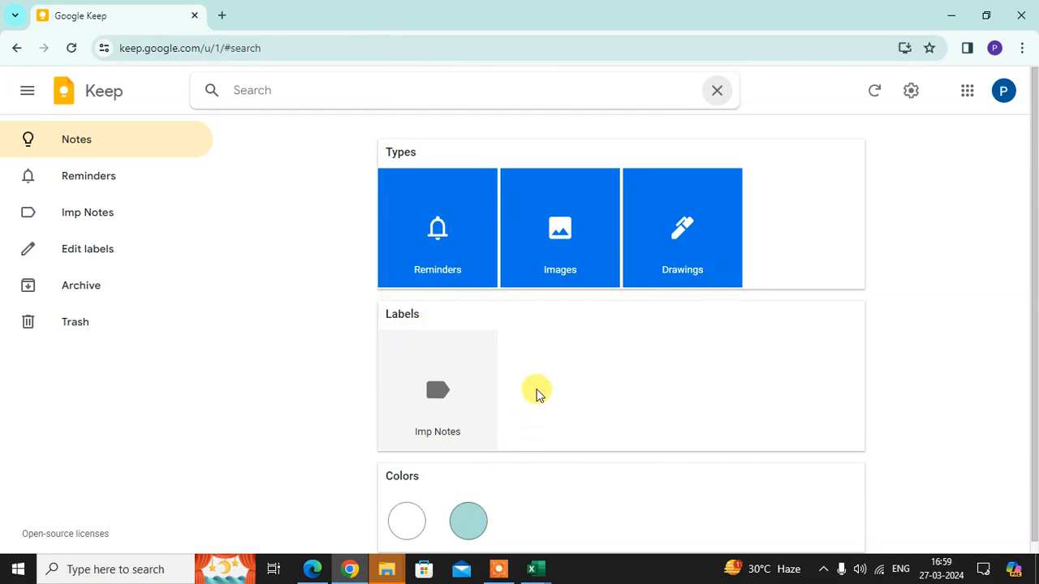
{"action": "mouse_move", "coordinate": [546, 376]}
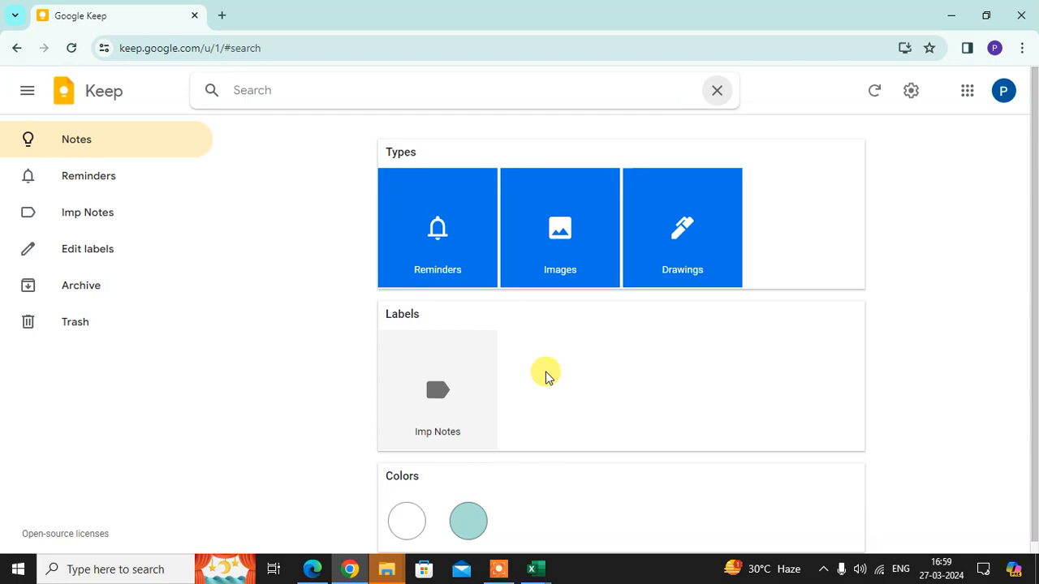
{"action": "mouse_move", "coordinate": [502, 173]}
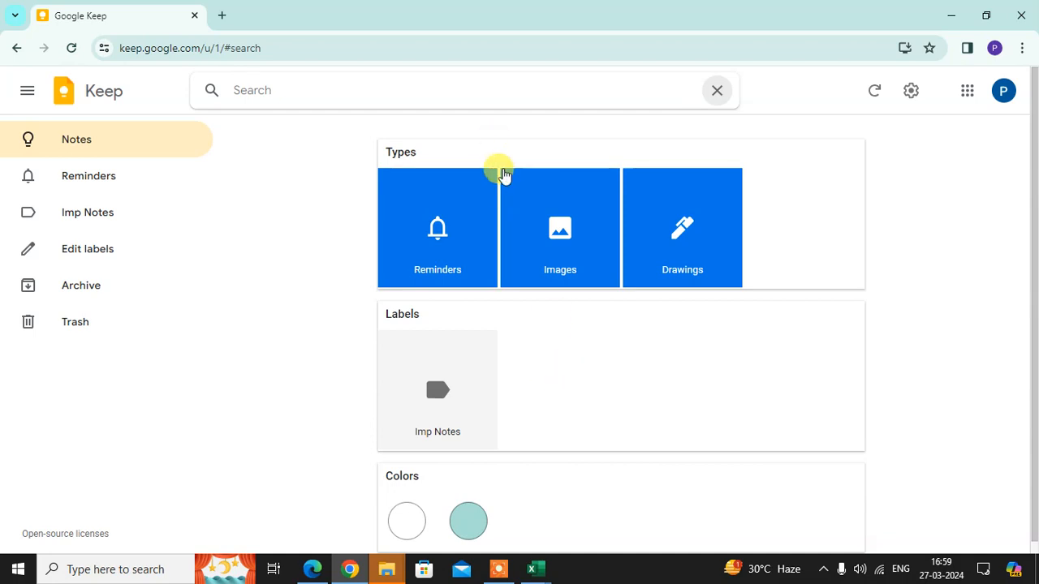